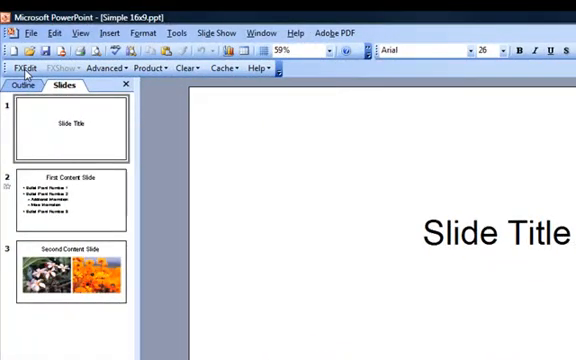
pyautogui.moveTo(106, 68)
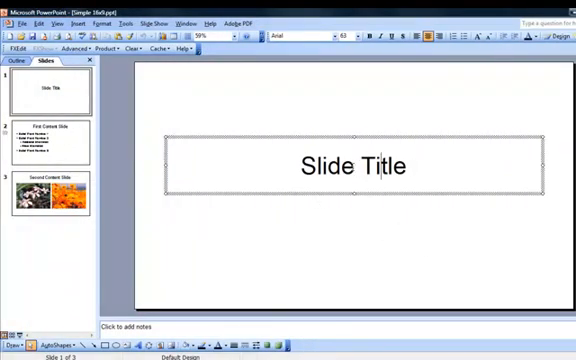
# Step: Replace the first slide's title text with 'Presentation Title'
pyautogui.doubleClick(322, 164)
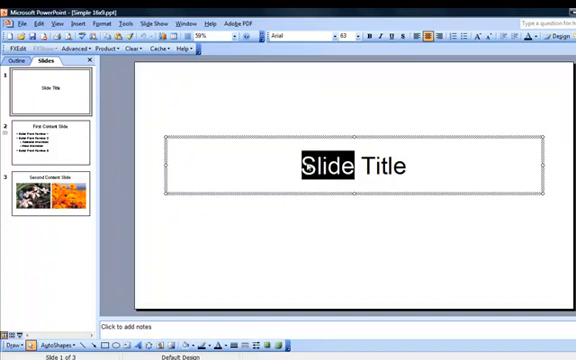
pyautogui.write('Presen')
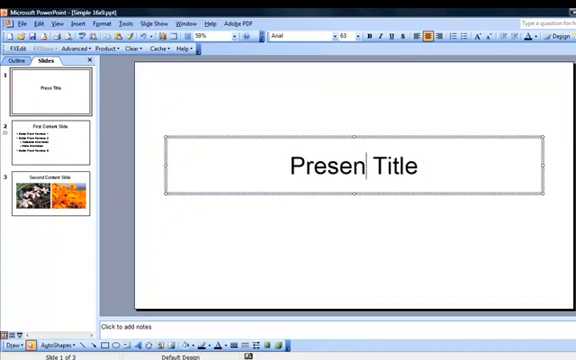
pyautogui.write('tation')
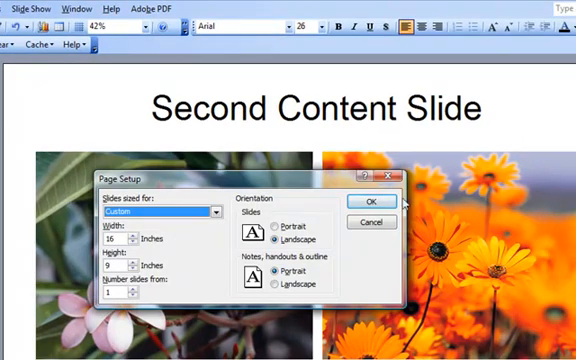
# Step: Confirm the slide size settings and choose a green-striped FX theme for the deck
pyautogui.click(376, 200)
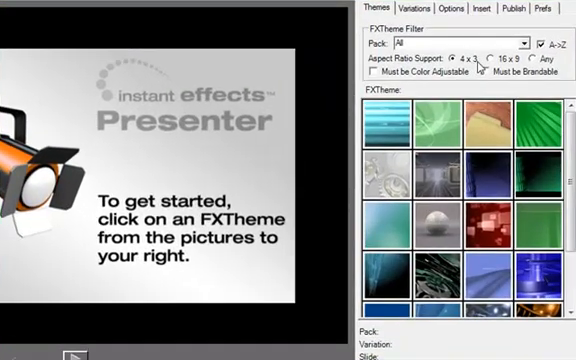
pyautogui.click(488, 62)
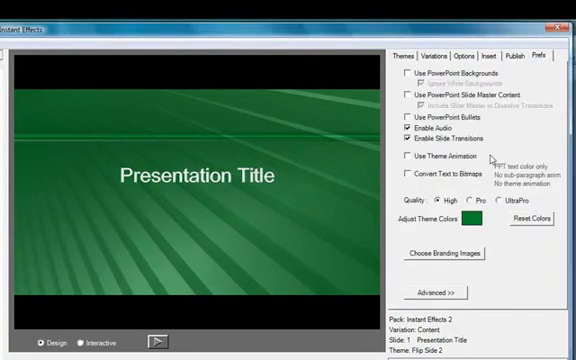
# Step: Adjust the theme colours, trying blue then settling on a purple striped background
pyautogui.click(484, 218)
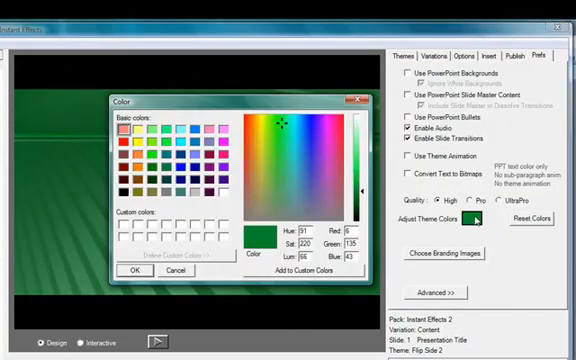
pyautogui.click(180, 178)
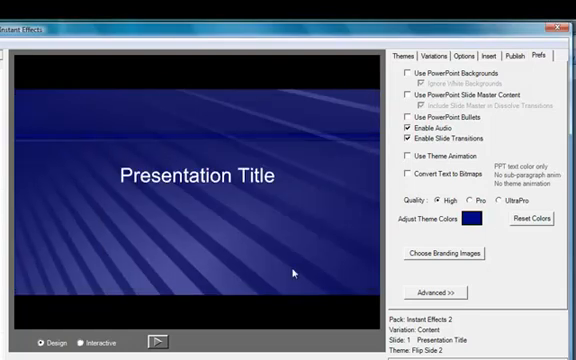
pyautogui.click(468, 218)
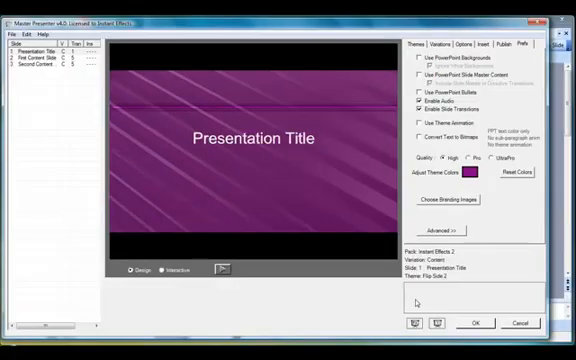
# Step: Accept the theme, open a bundled sample deck via Help > PowerPoint Samples, and play it in Single View
pyautogui.click(474, 322)
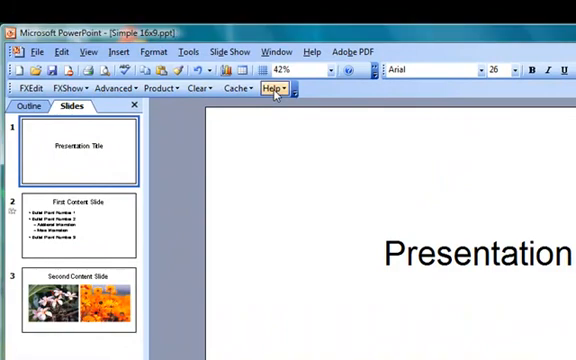
pyautogui.click(270, 88)
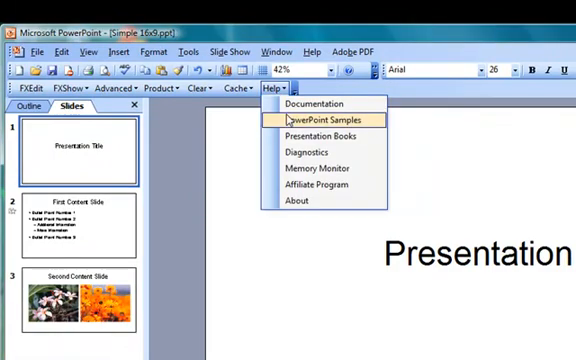
pyautogui.click(312, 120)
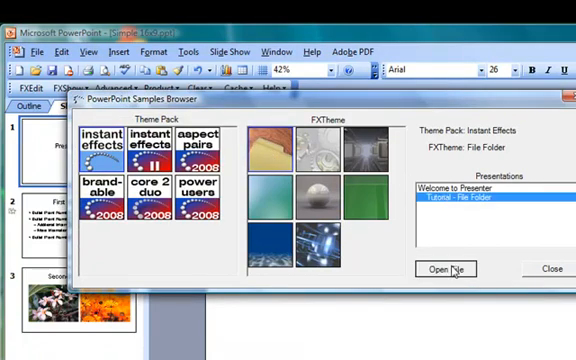
pyautogui.click(442, 268)
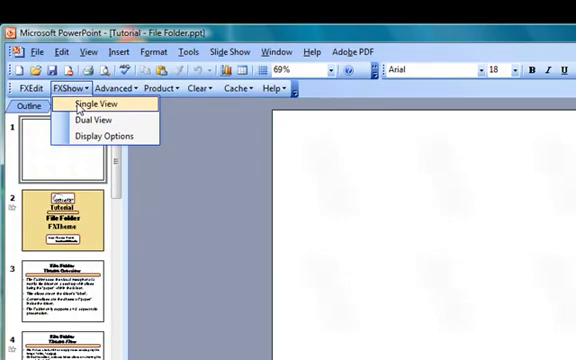
pyautogui.click(82, 100)
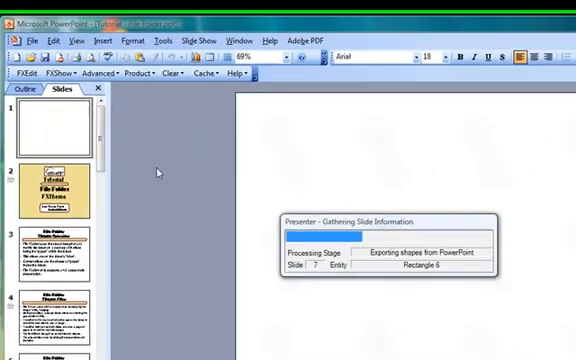